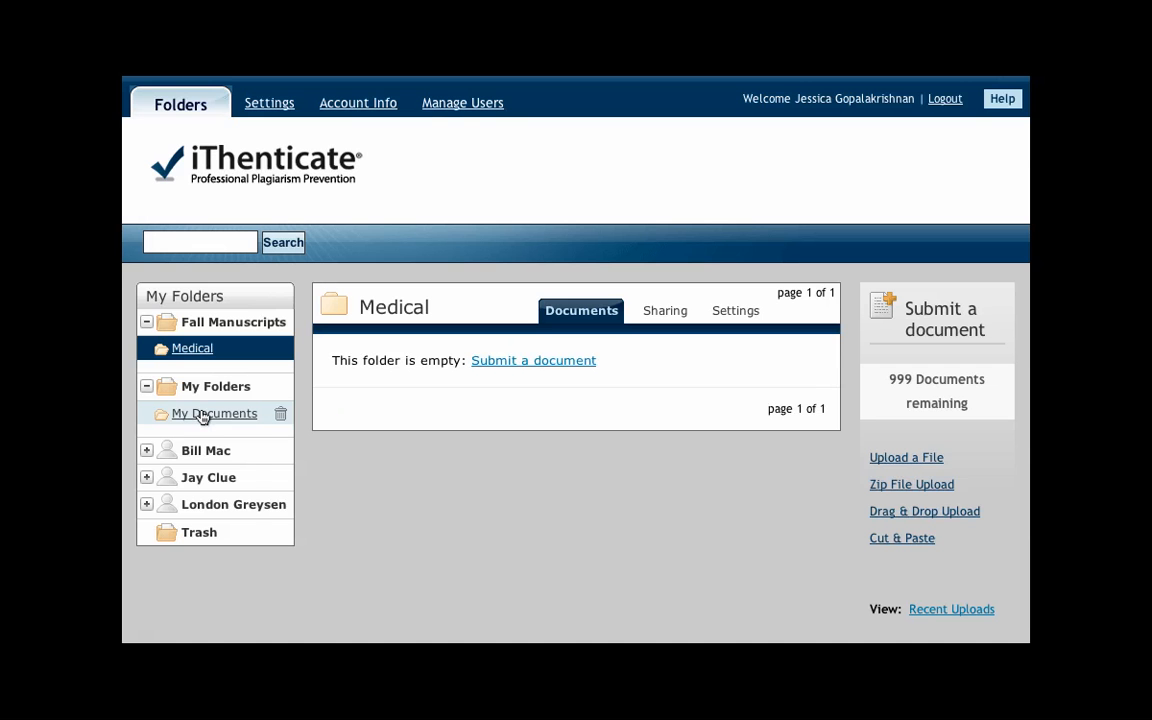
# Show the Report Filters page of the My Documents folder settings, currently with no URL filters.
pyautogui.click(214, 412)
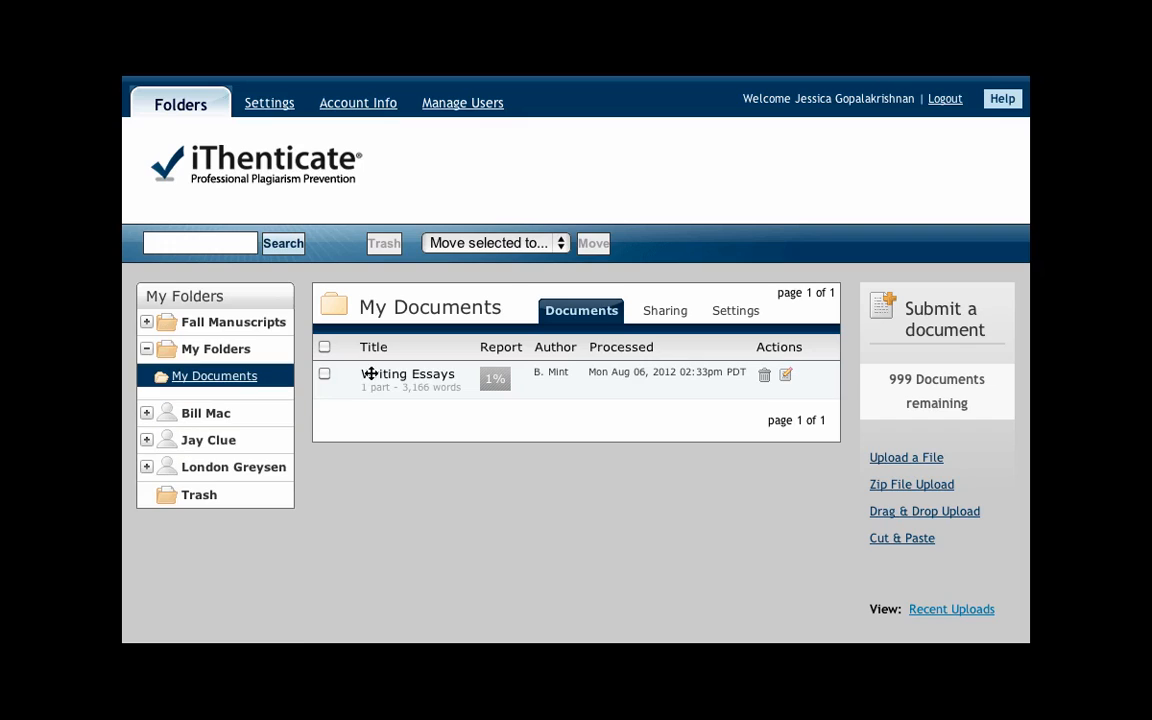
pyautogui.moveTo(750, 316)
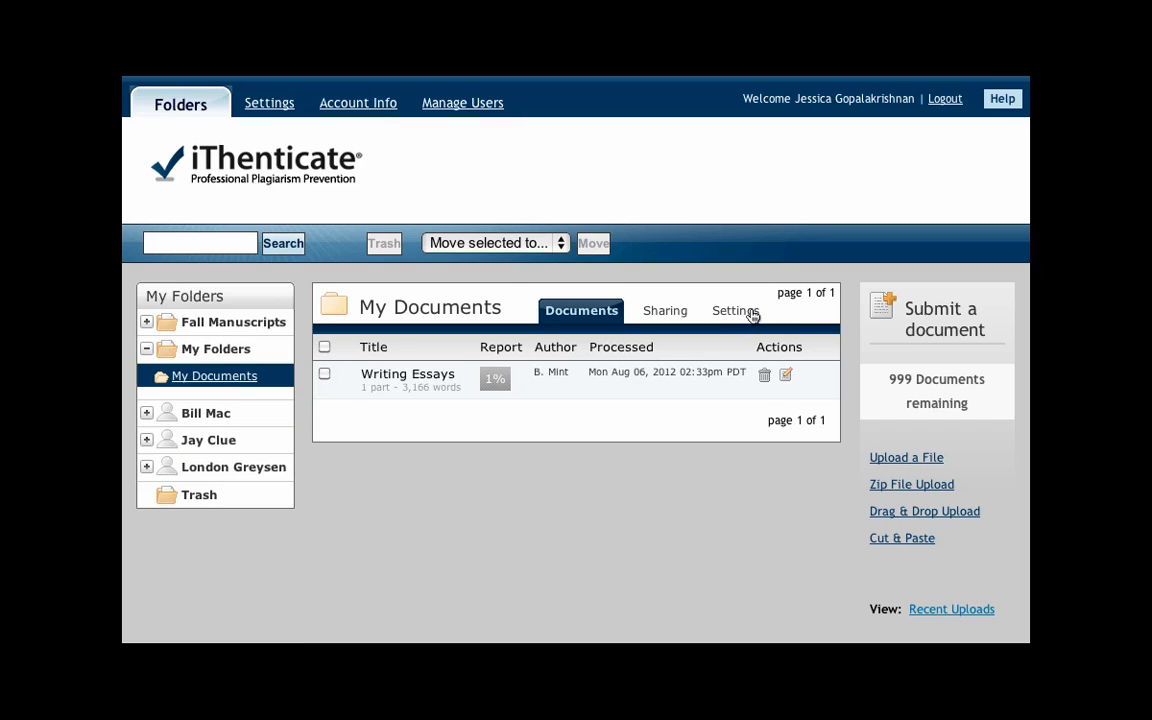
pyautogui.click(736, 310)
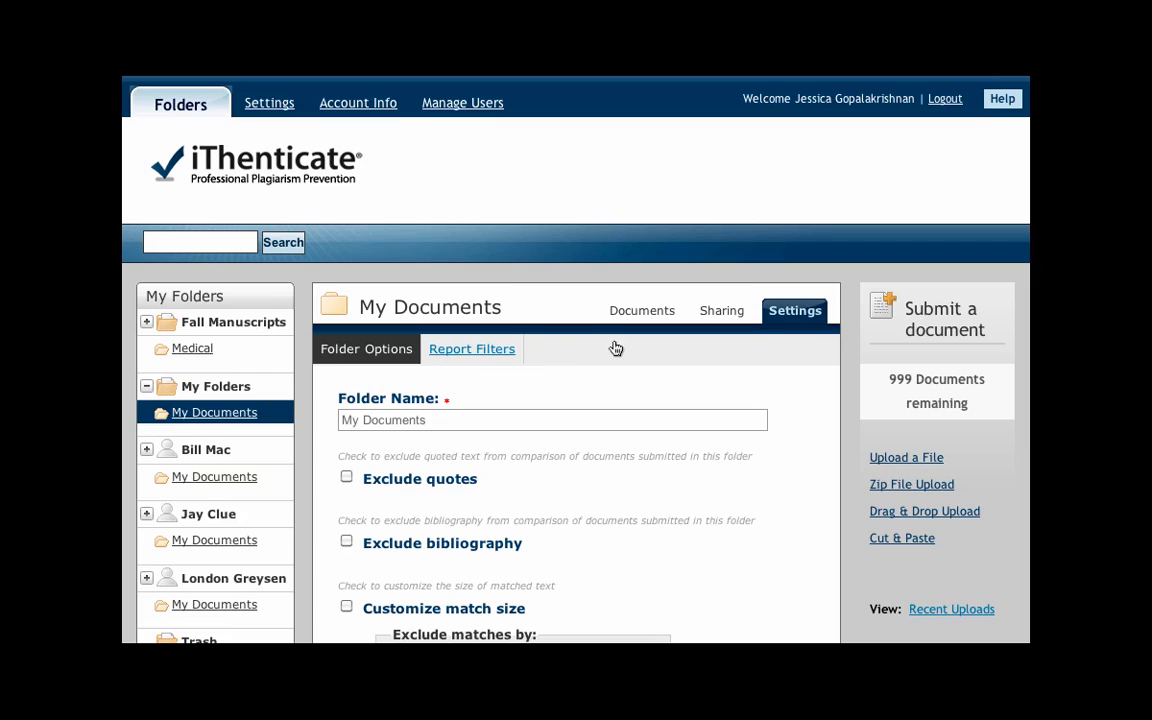
pyautogui.click(472, 348)
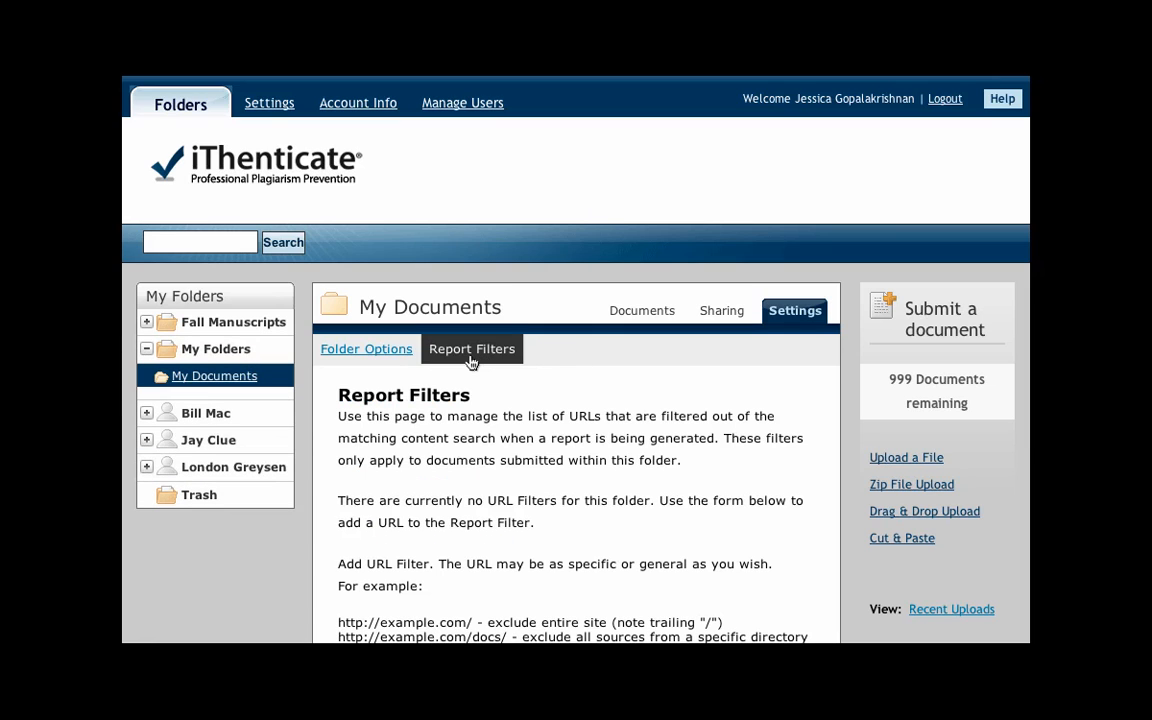
pyautogui.moveTo(366, 108)
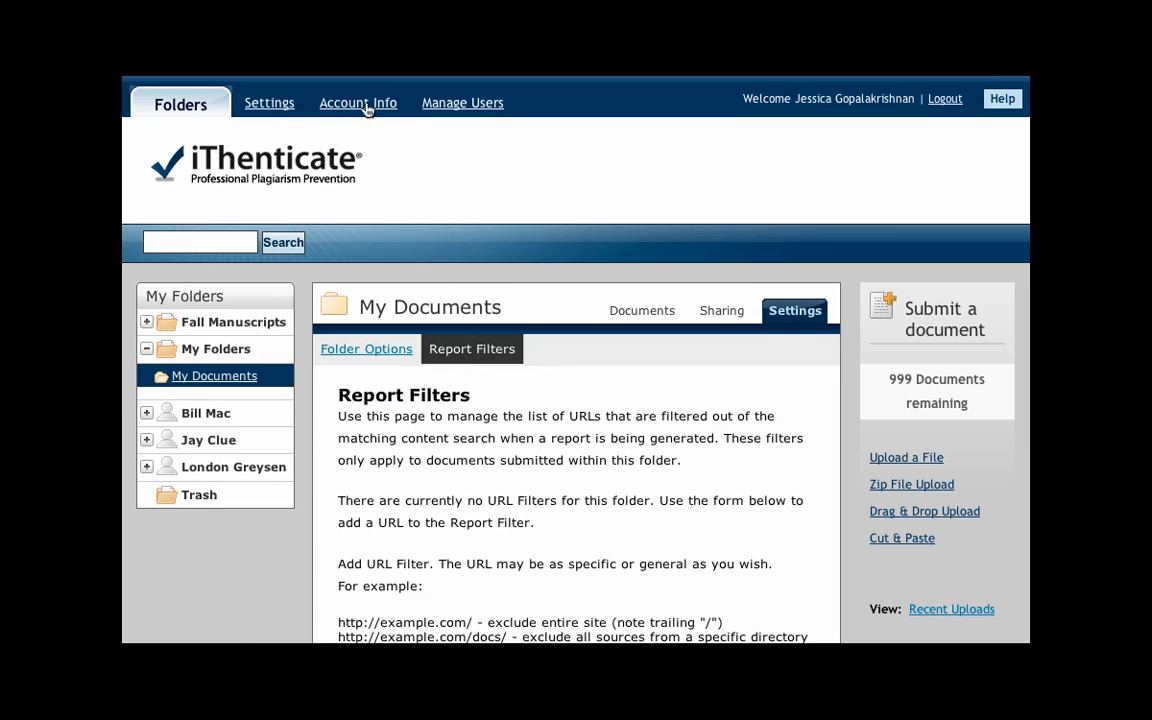
# Review the account-wide URL Report Filters form under Account Info, highlighting the document-exclusion example.
pyautogui.click(356, 102)
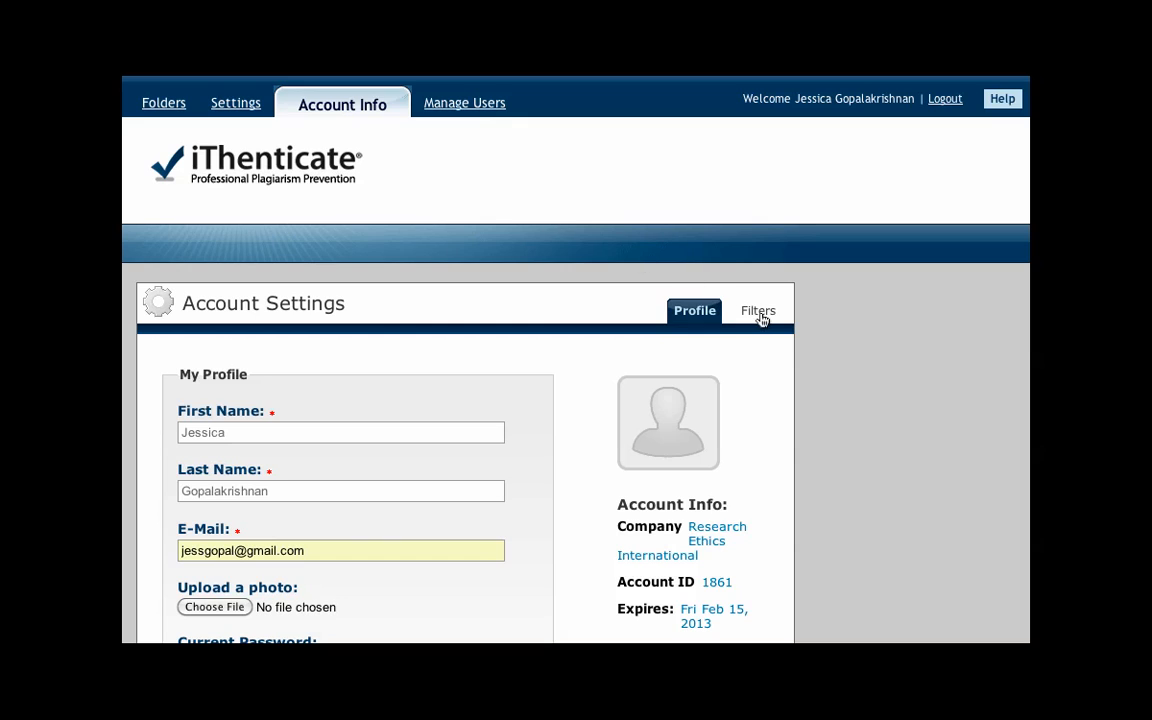
pyautogui.click(756, 310)
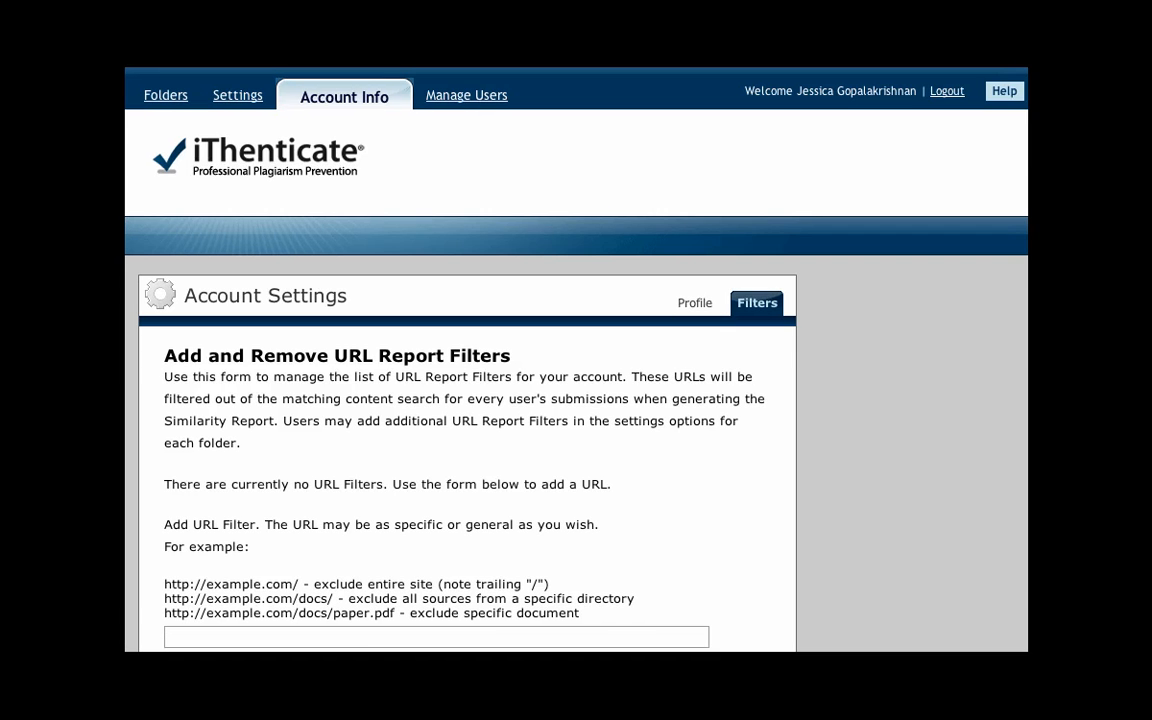
pyautogui.scroll(-3)
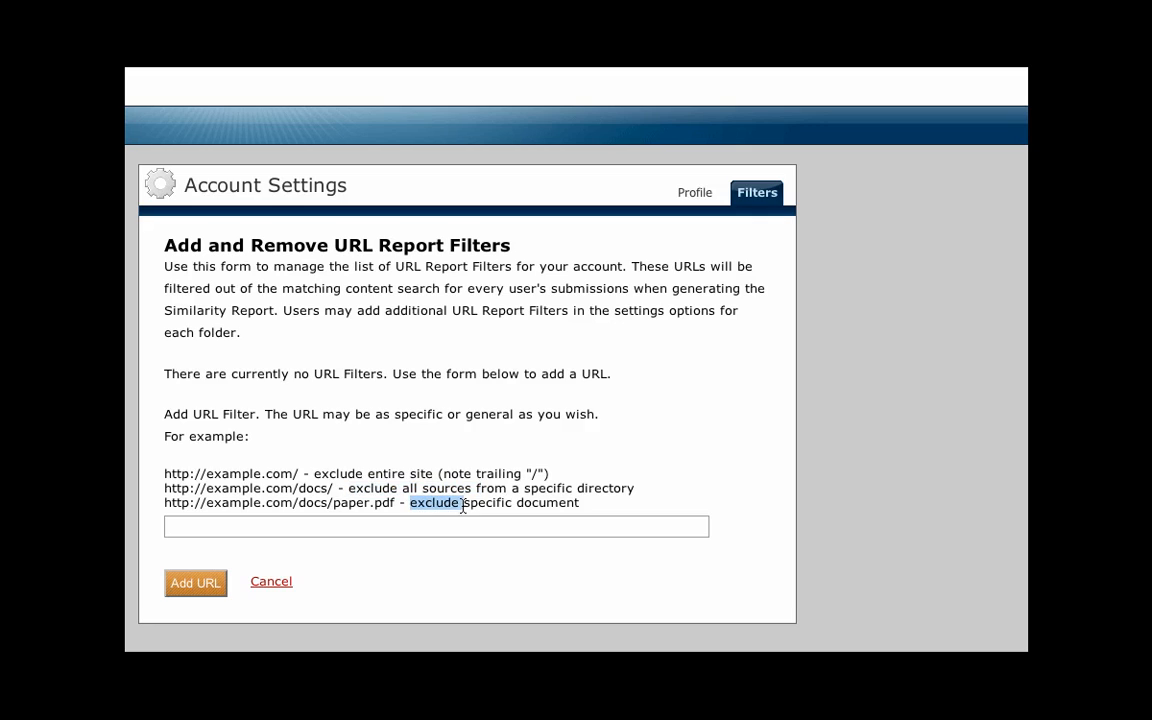
pyautogui.moveTo(436, 502); pyautogui.dragTo(578, 502)
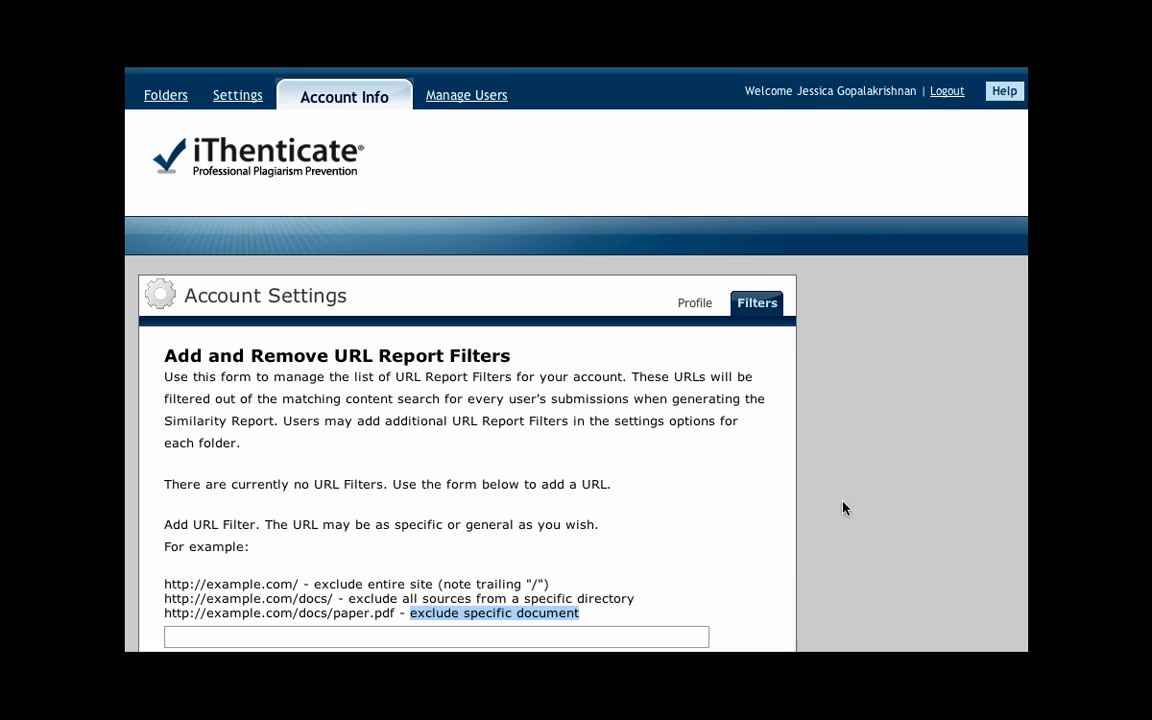
pyautogui.moveTo(742, 588)
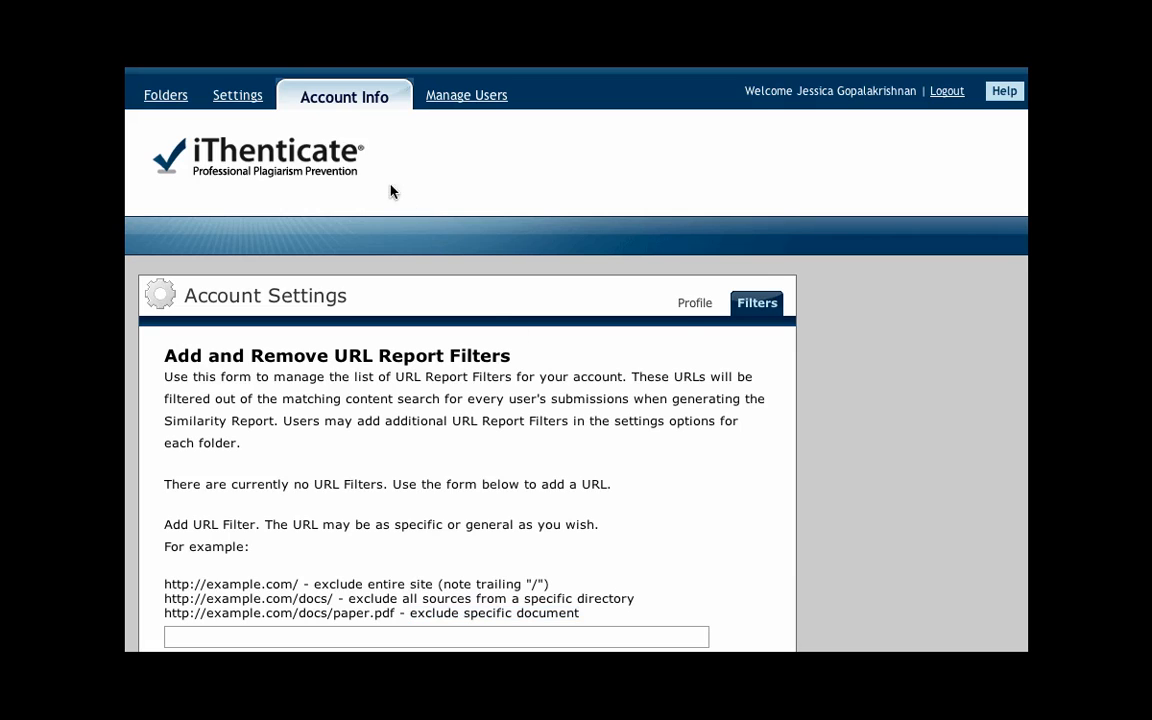
# Review home folder, documents per page, upload, timezone and language preferences and save them unchanged.
pyautogui.click(236, 96)
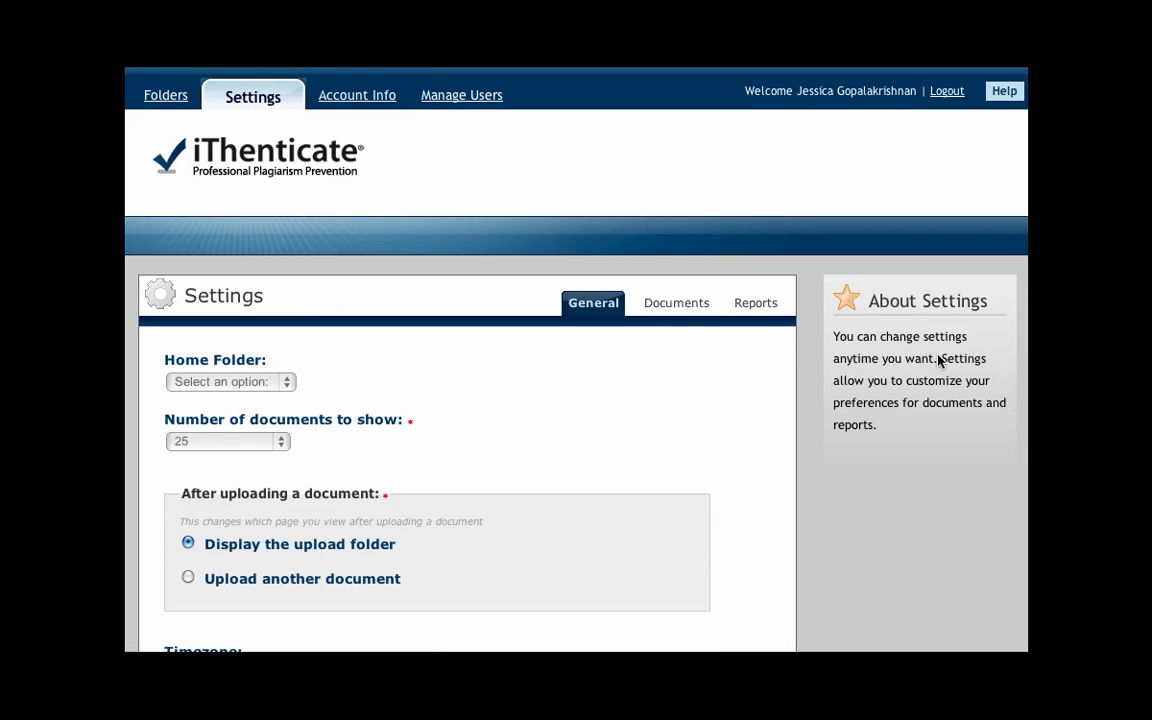
pyautogui.scroll(-3)
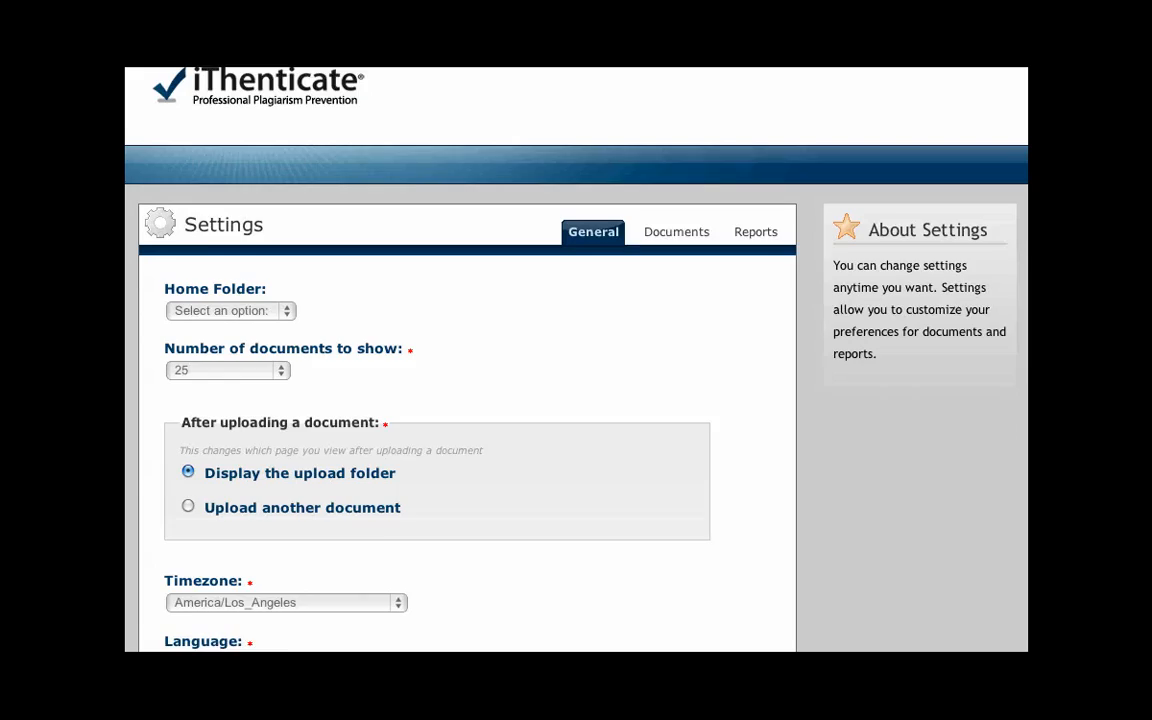
pyautogui.scroll(-3)
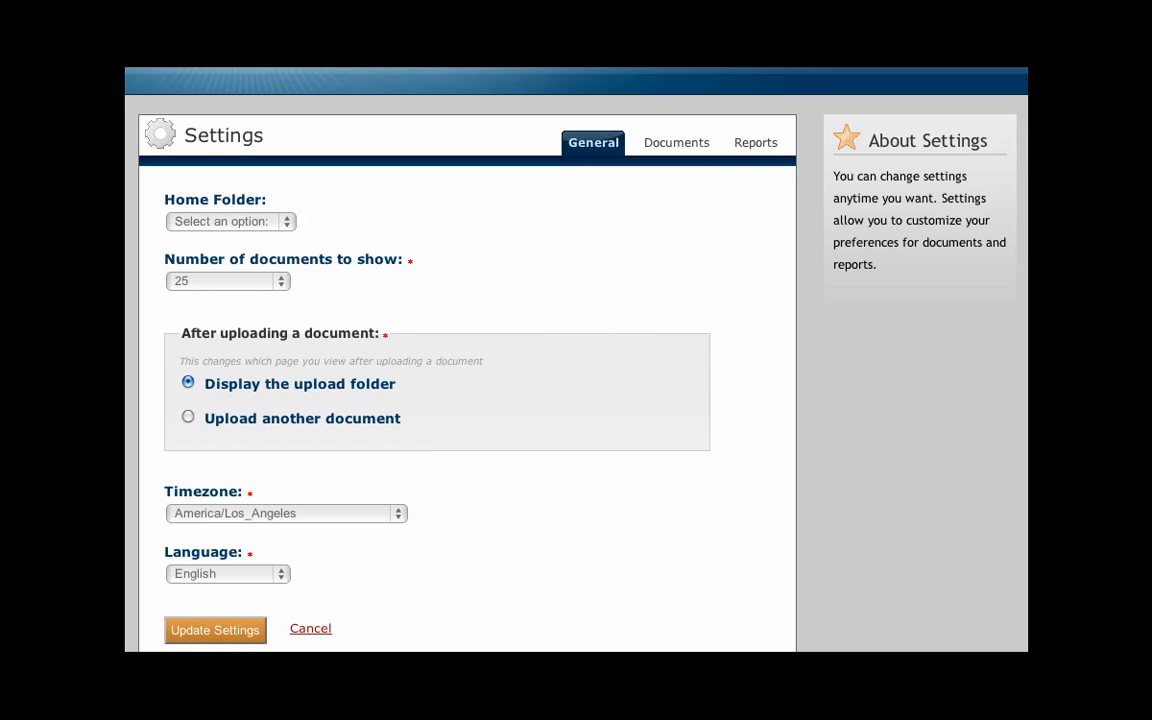
pyautogui.click(676, 142)
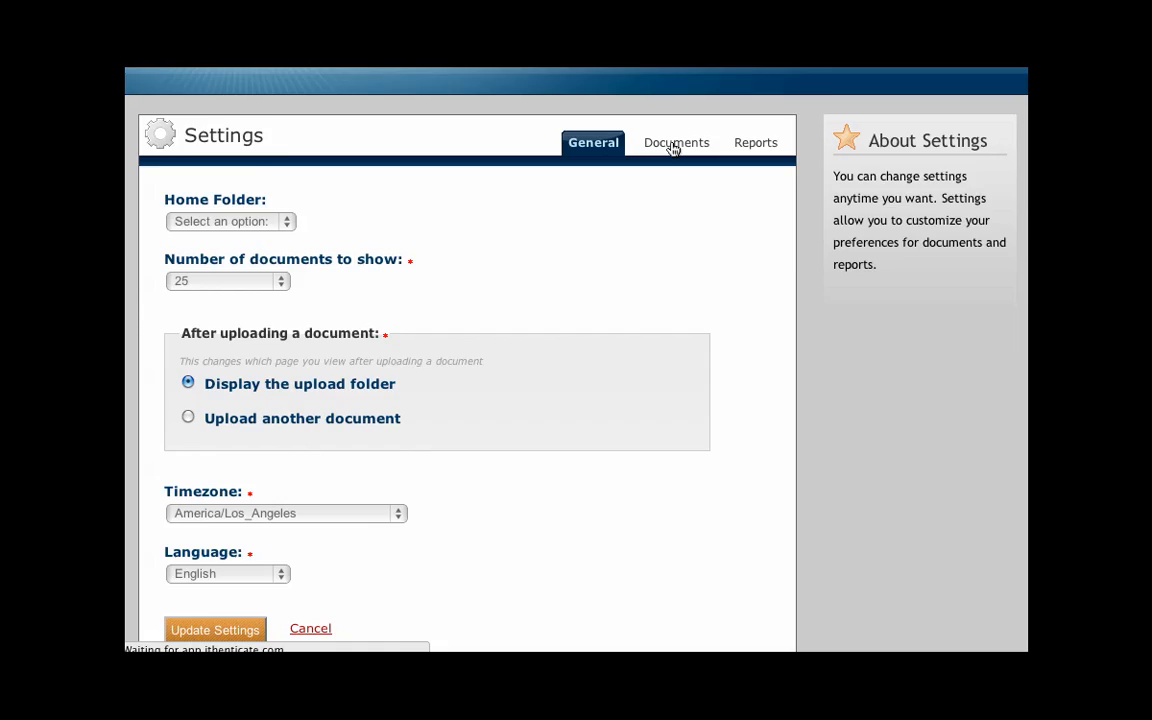
# Leave default document sort at Processed Date and set Change Score Color Percentage to 30%.
pyautogui.click(676, 142)
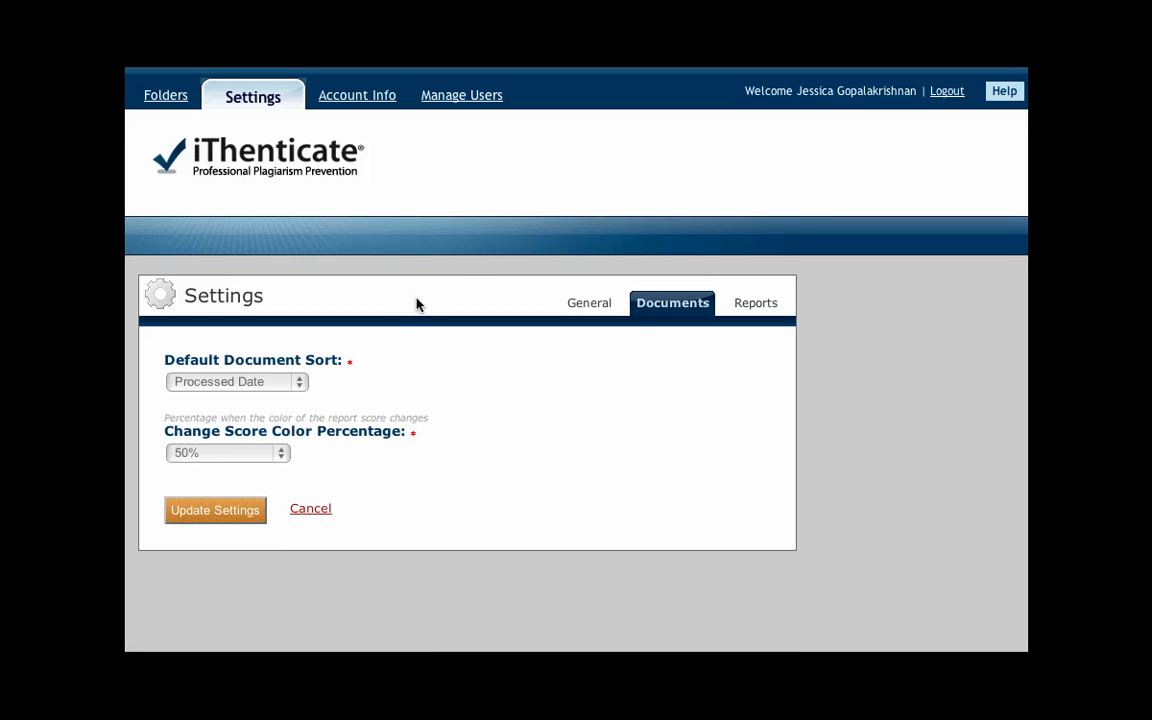
pyautogui.click(236, 380)
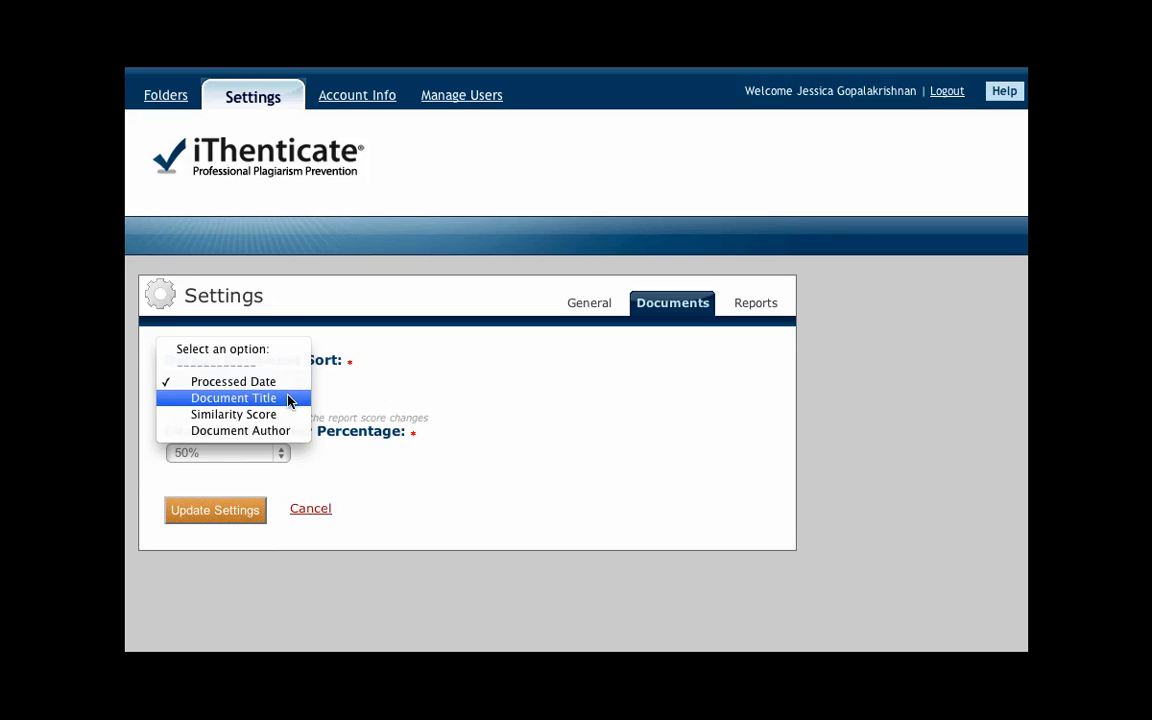
pyautogui.moveTo(240, 430)
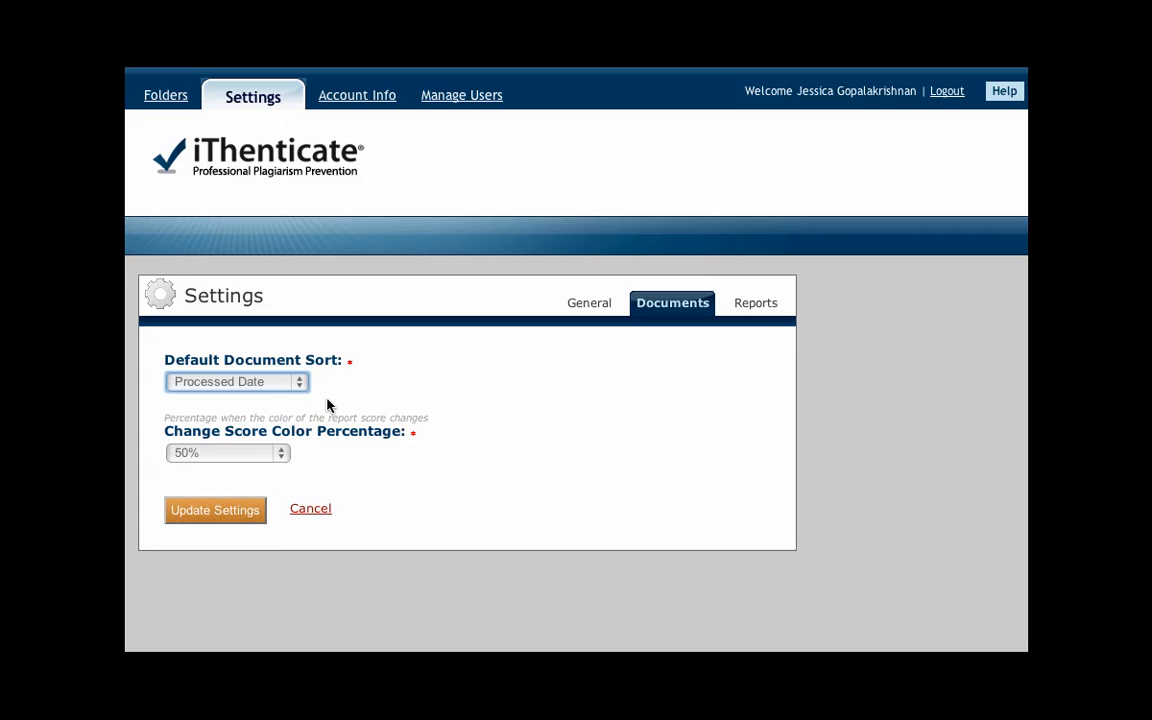
pyautogui.click(228, 452)
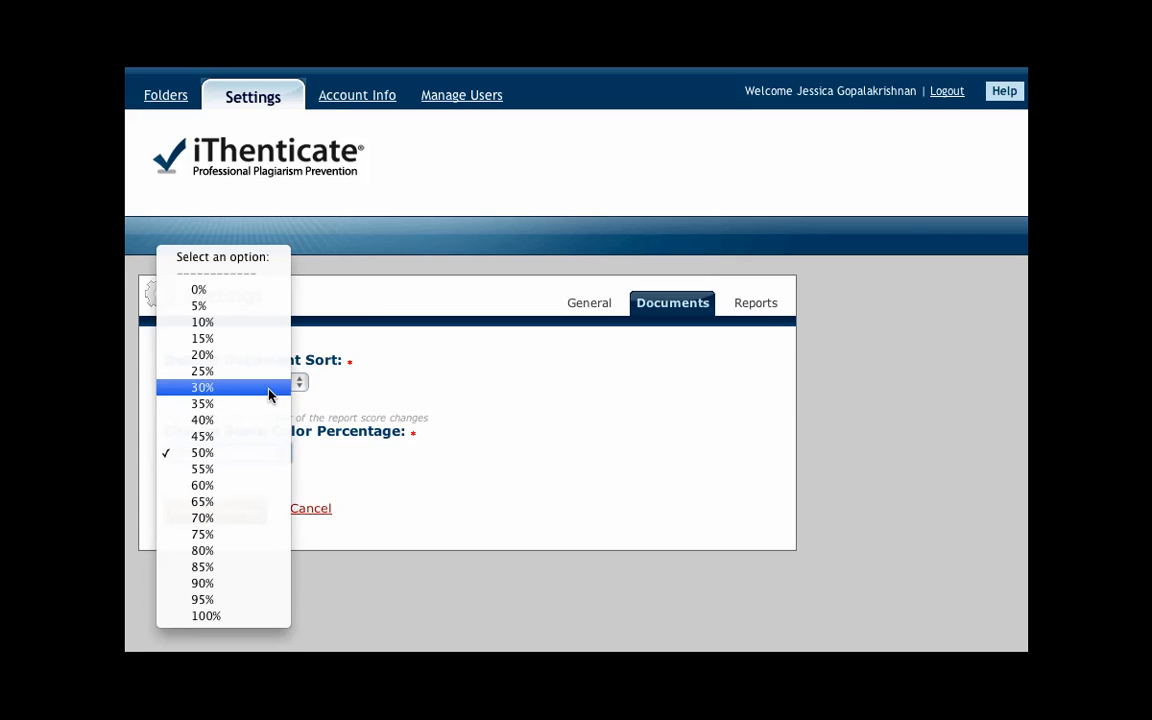
pyautogui.click(202, 388)
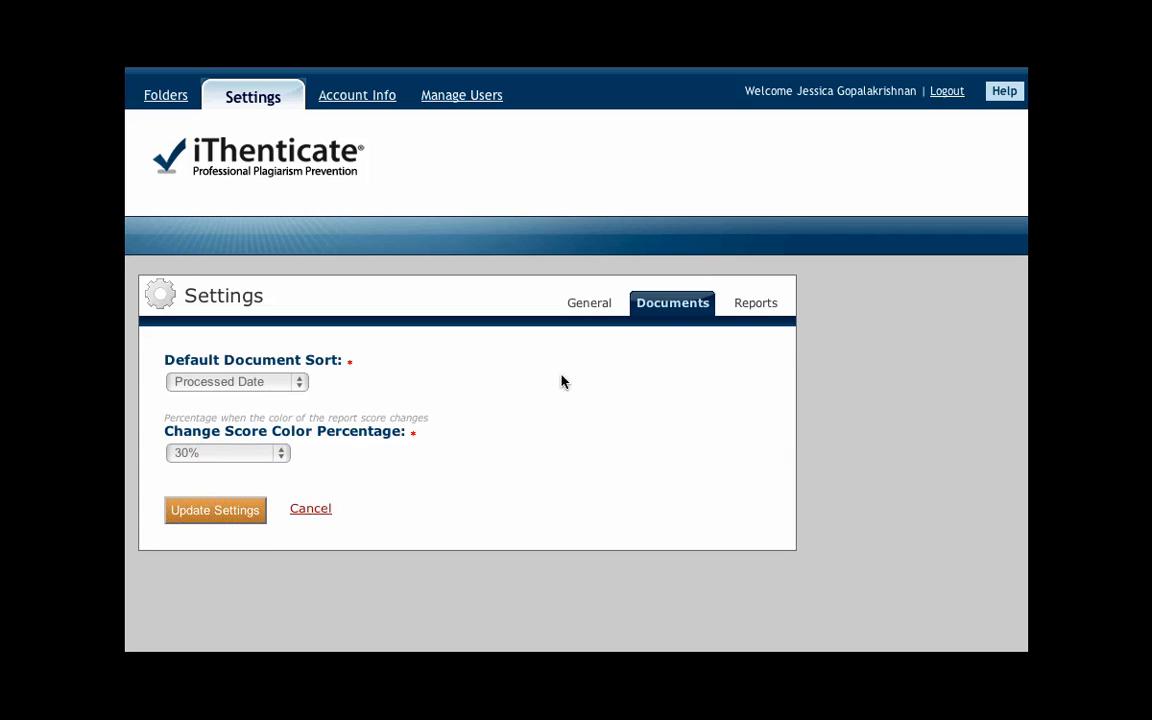
# Keep report emails at Once a day with Similarity threshold 40% and Content Tracking threshold 50%.
pyautogui.click(752, 304)
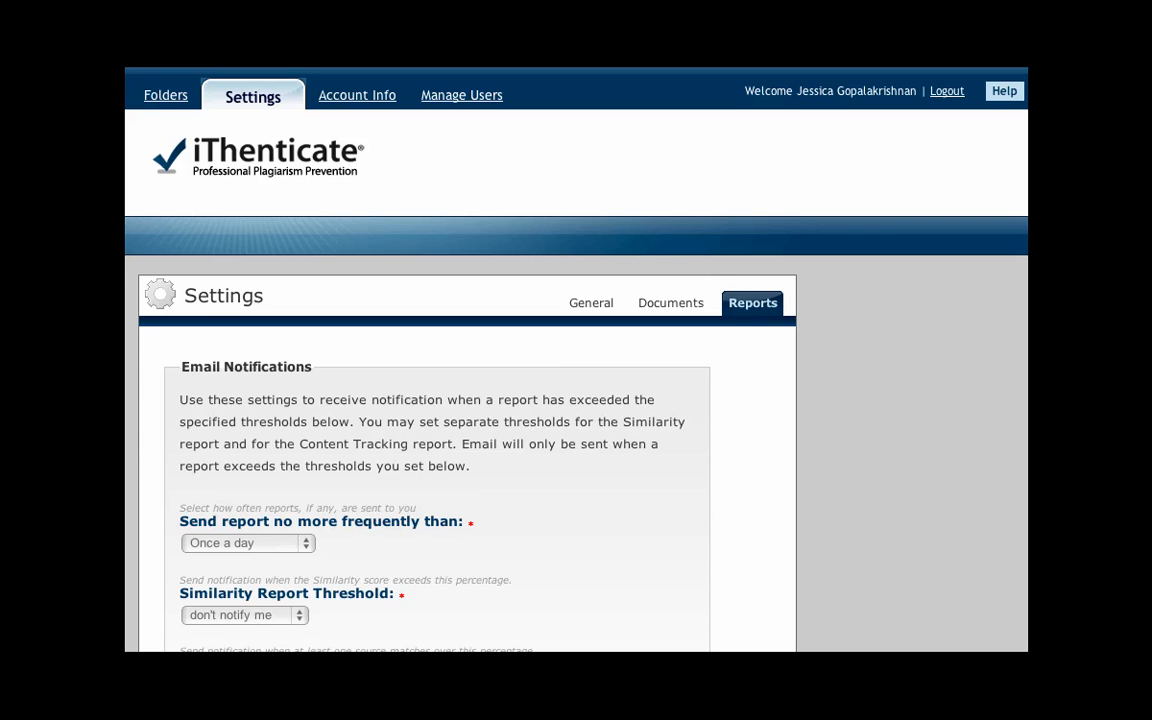
pyautogui.scroll(-3)
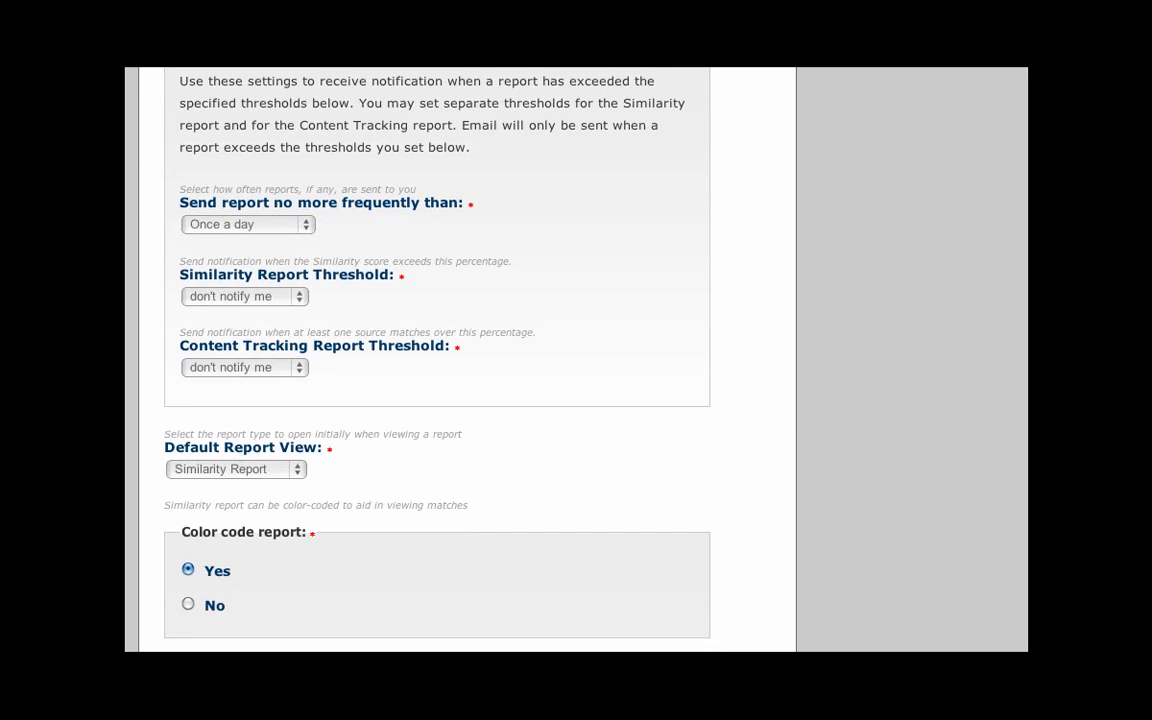
pyautogui.click(248, 224)
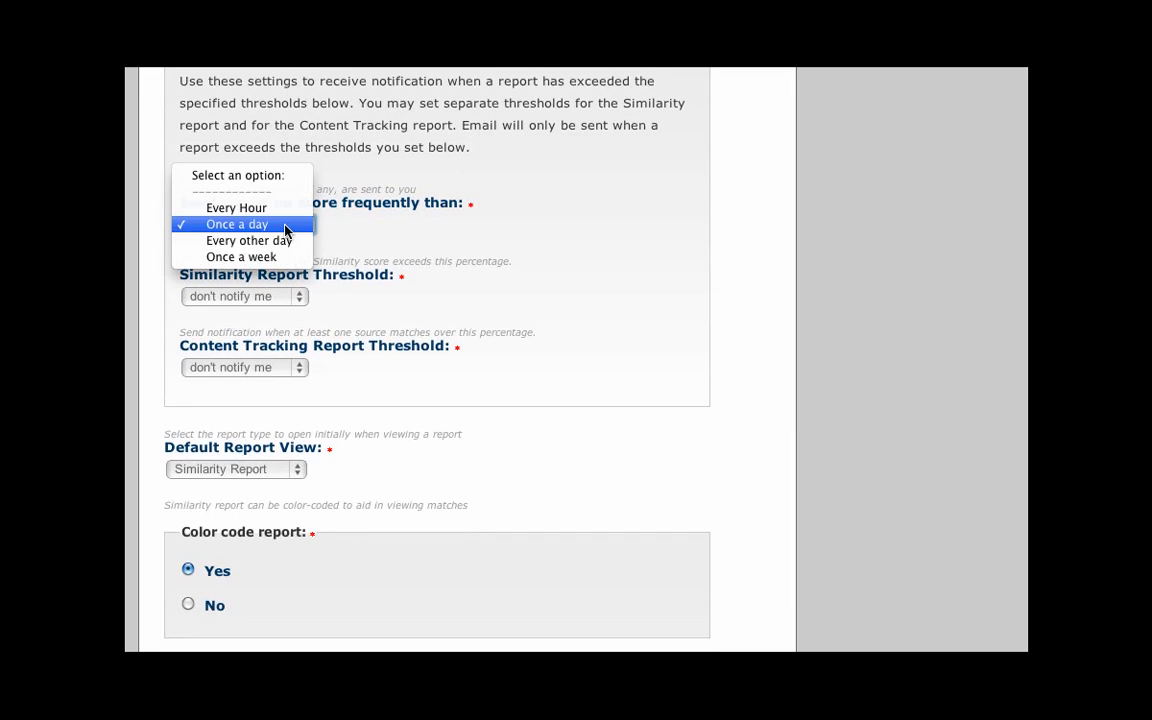
pyautogui.click(236, 224)
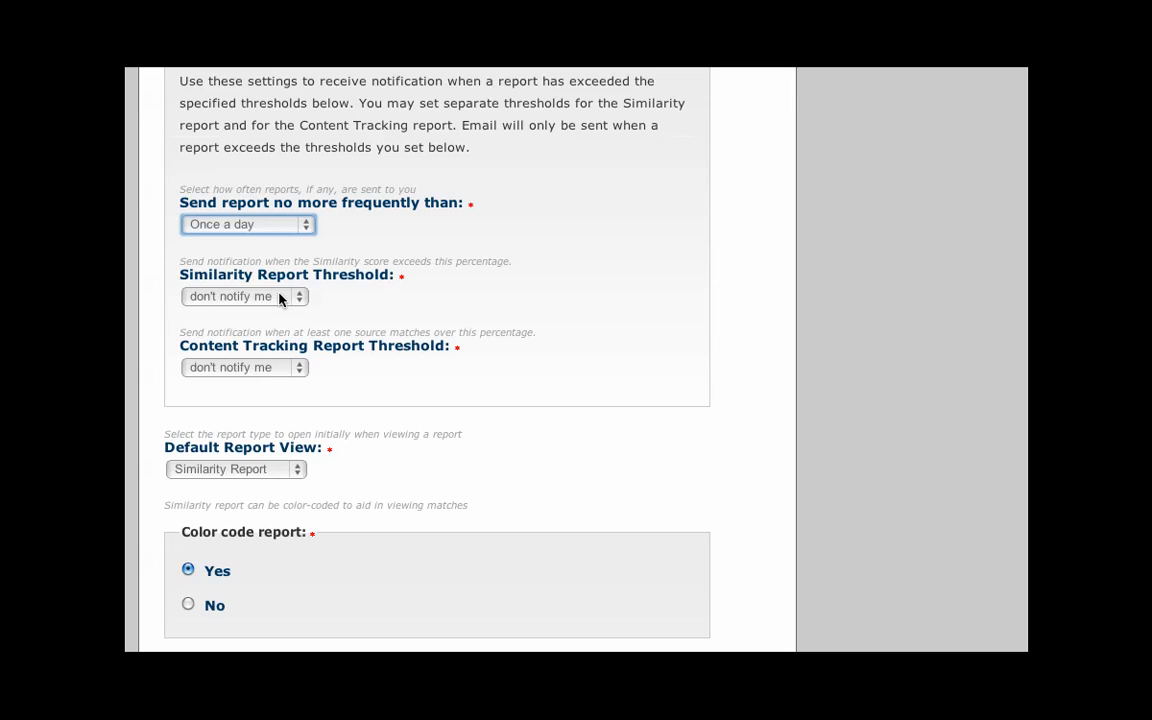
pyautogui.click(244, 296)
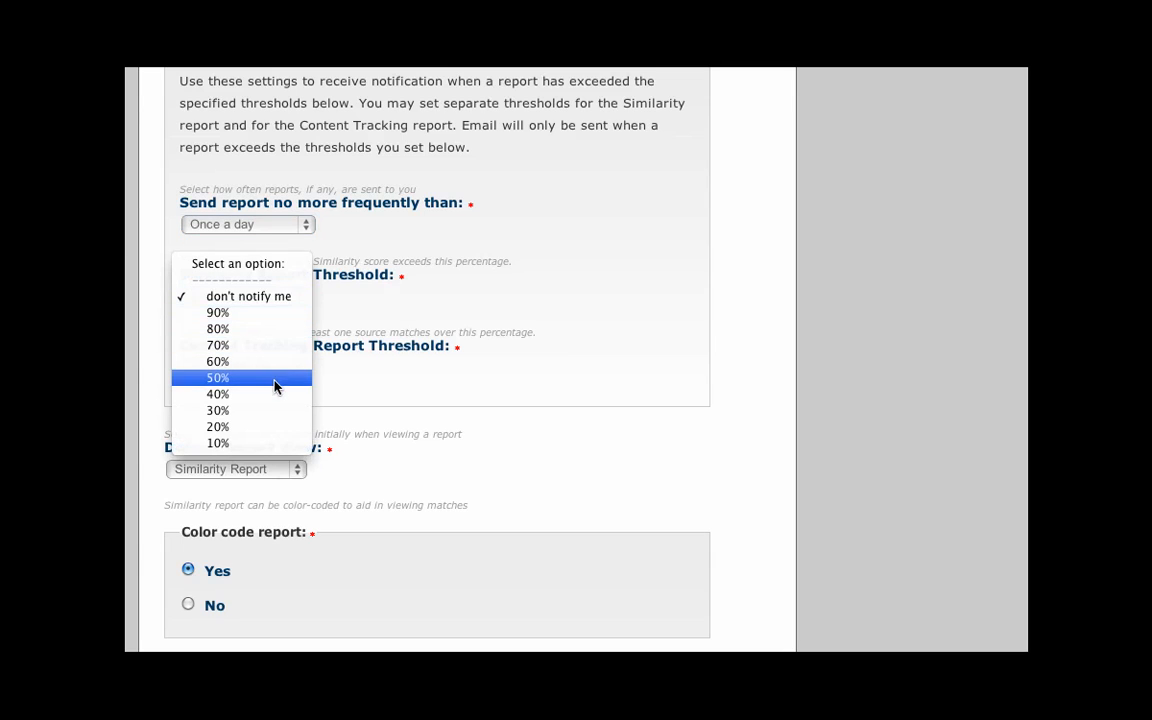
pyautogui.click(216, 392)
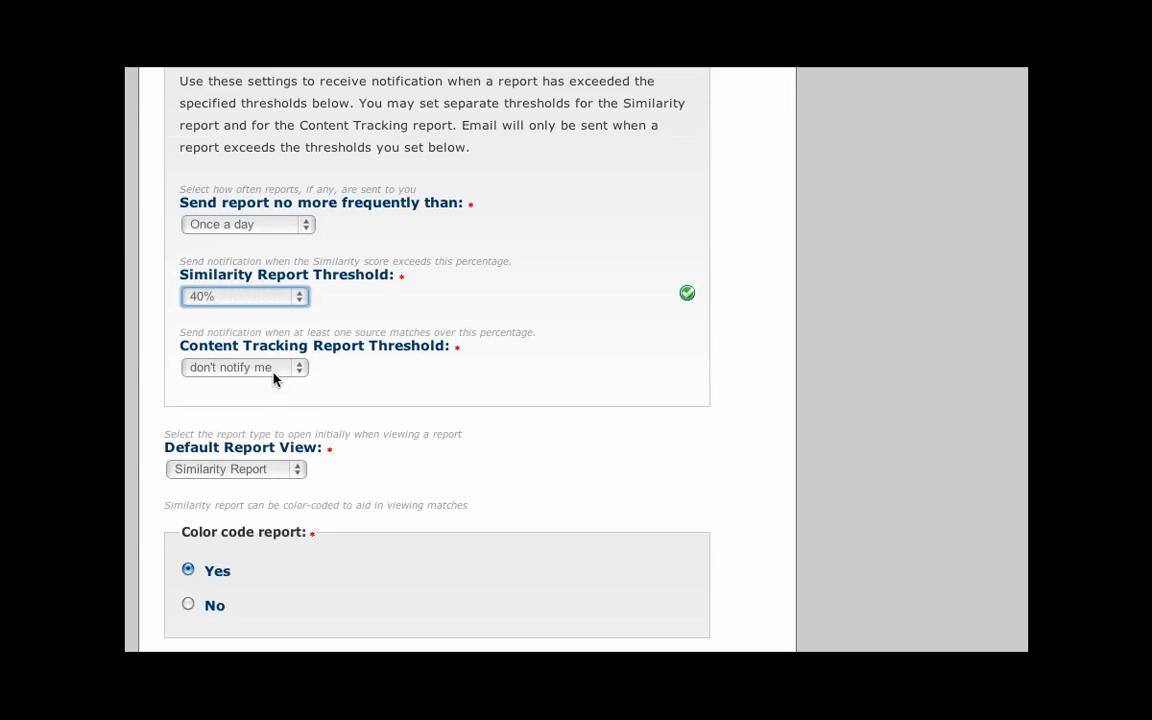
pyautogui.click(244, 368)
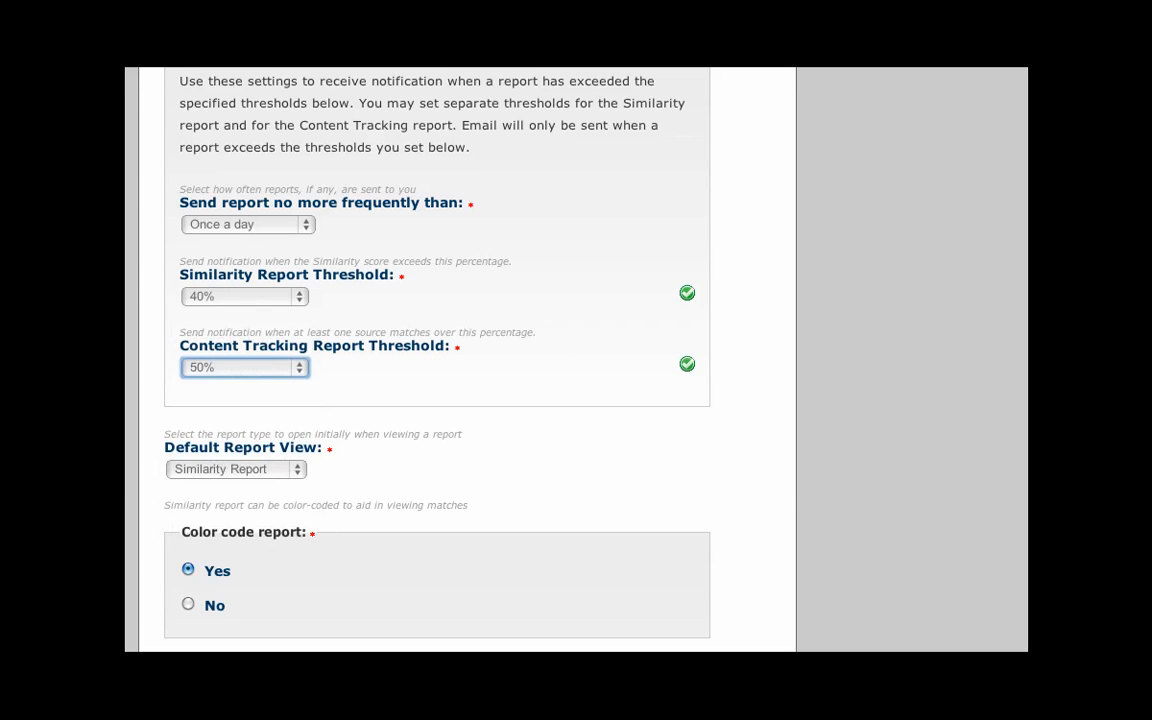
pyautogui.scroll(-3)
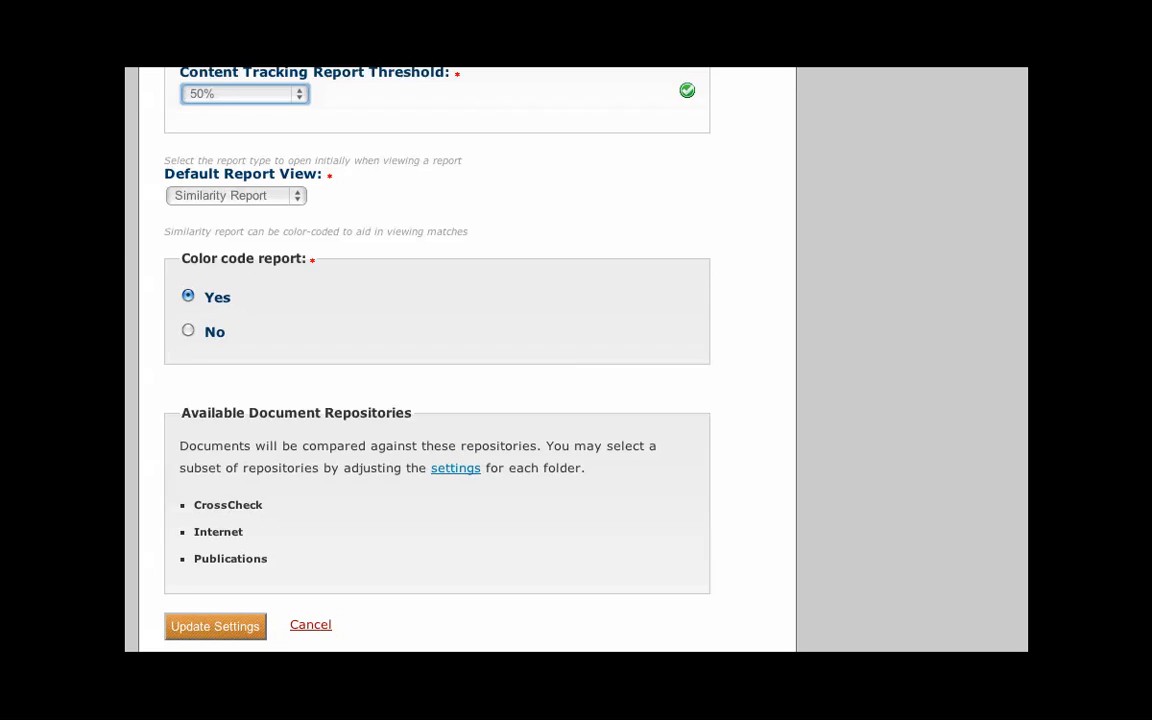